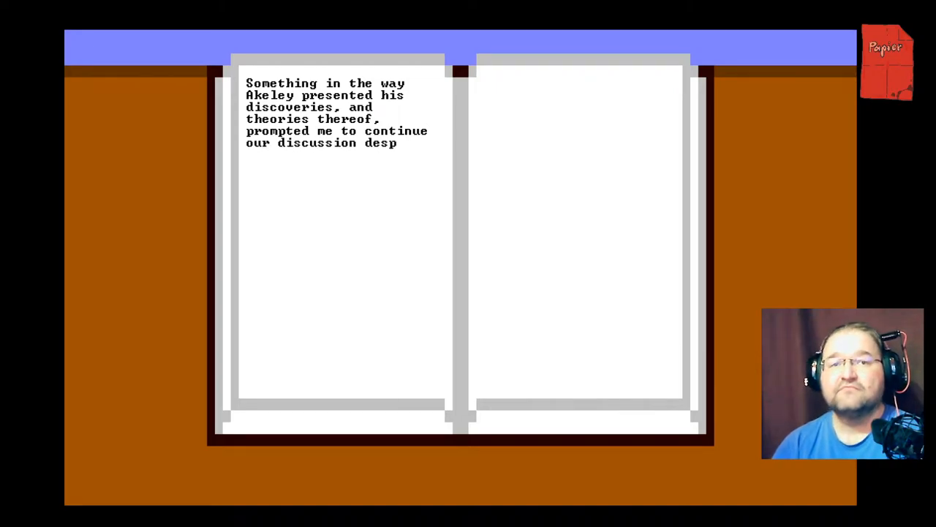
Step: Type 'despite my initial doubts.' and start 'Despite my measured trust for him, I contacted his old professors'
type("ite my initial do")
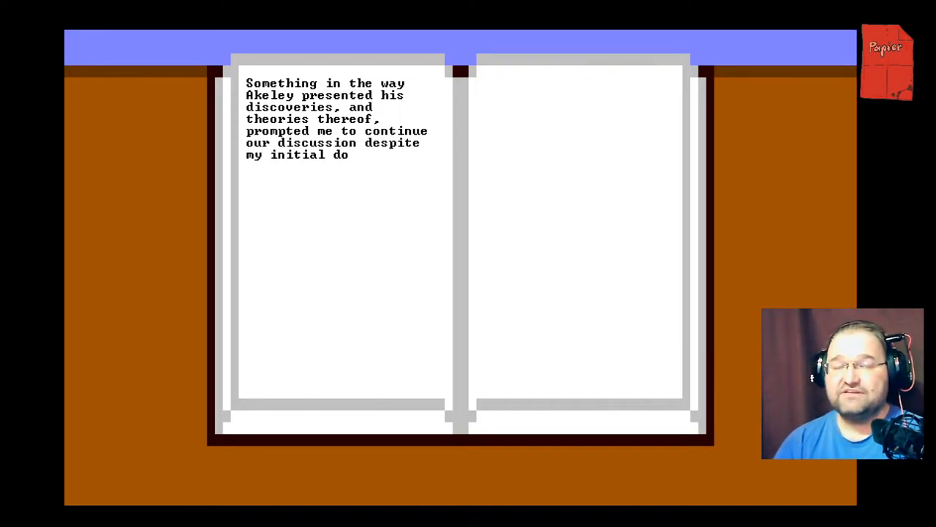
type("ubts.")
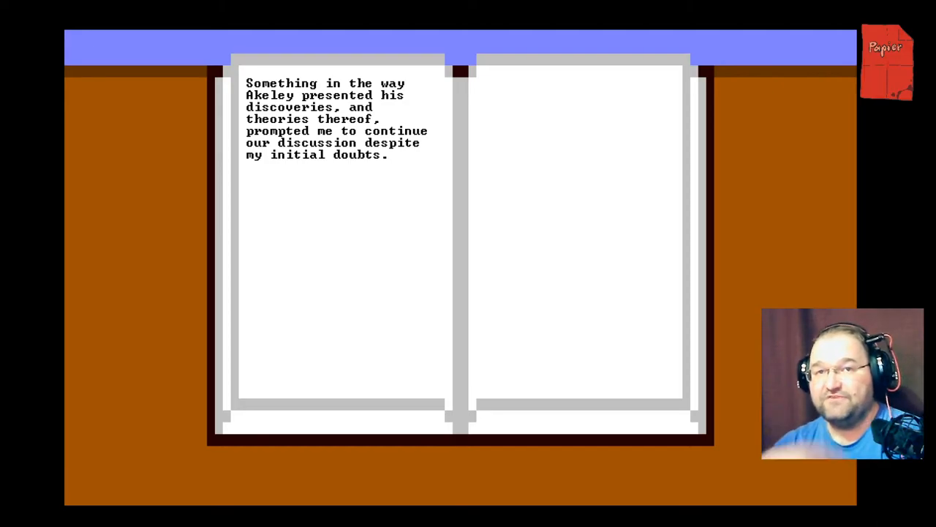
type("Despite my meas")
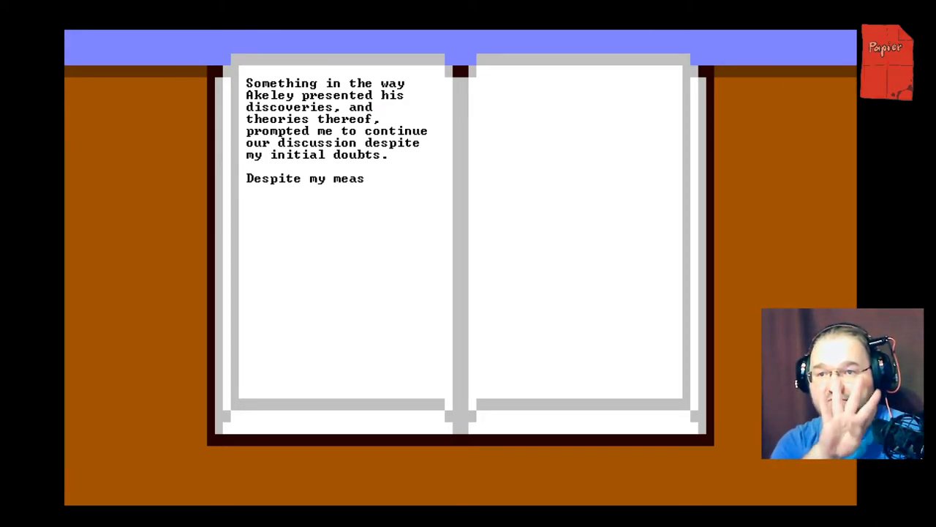
type("ured trust for him,")
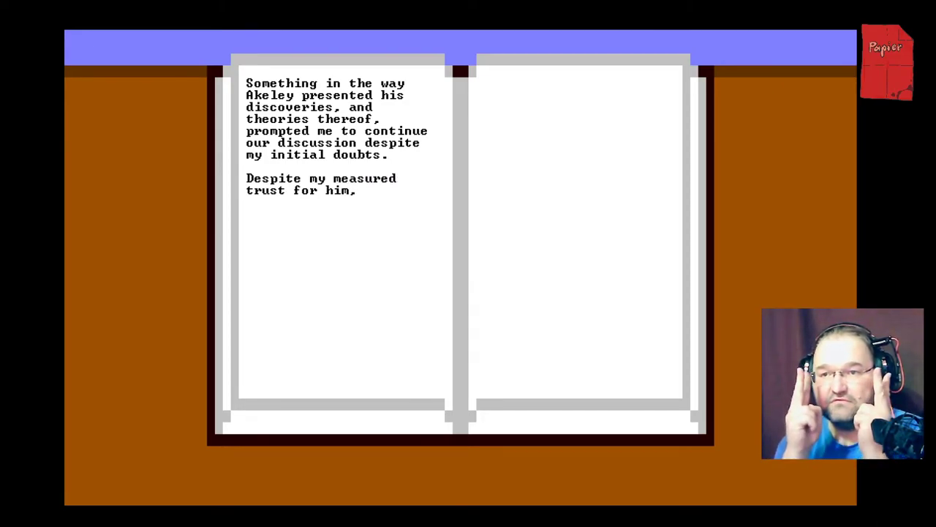
type("I contacte")
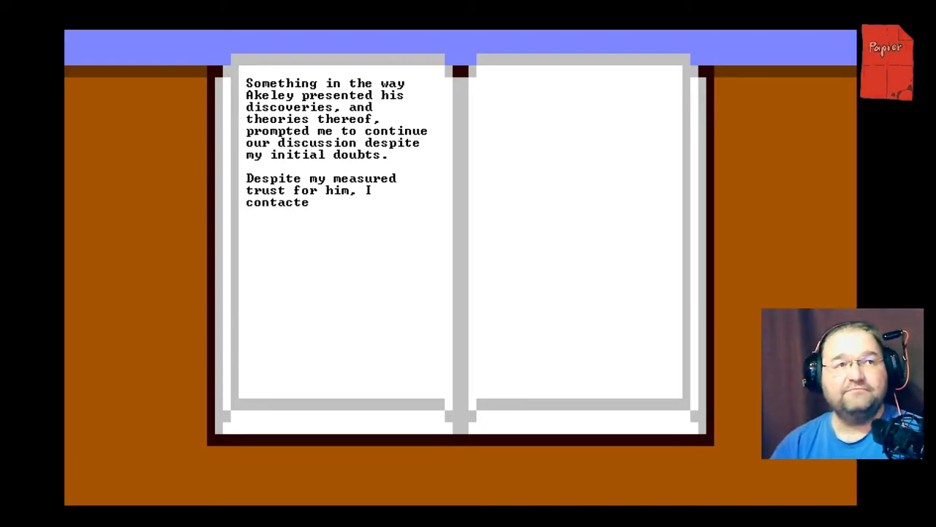
type("d his old professors to verify that he was indeed the mature scholar he claimed, thus")
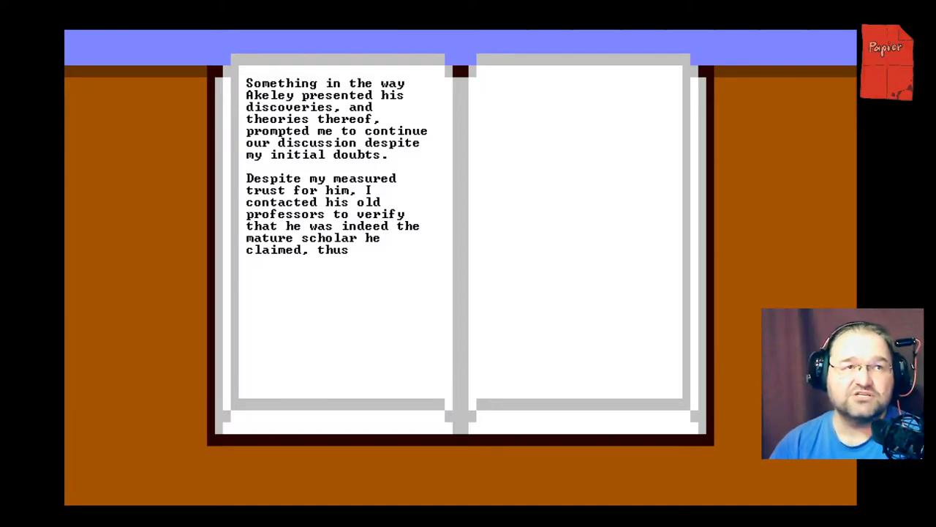
type("dispelling my susp")
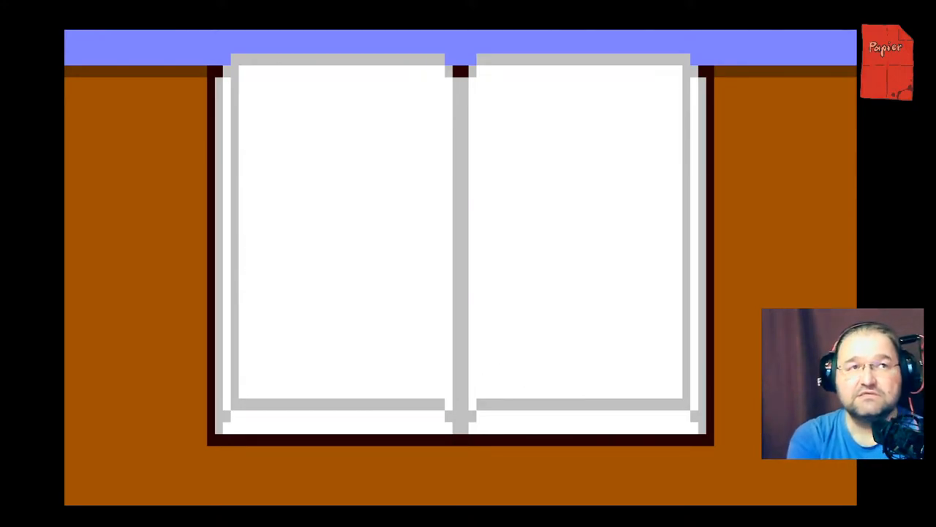
Step: Type the passage about voices carrying through the trees and the few words heard
type("from the speakers was")
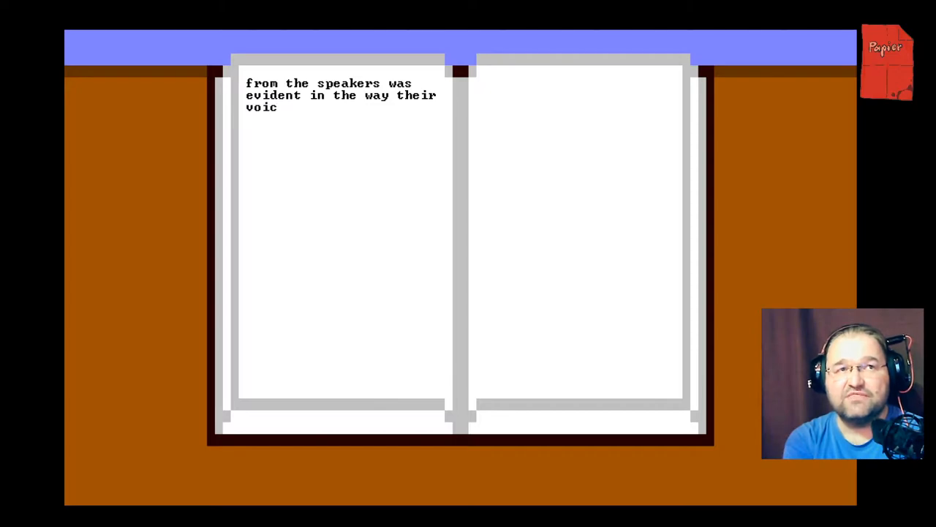
type("es carried through")
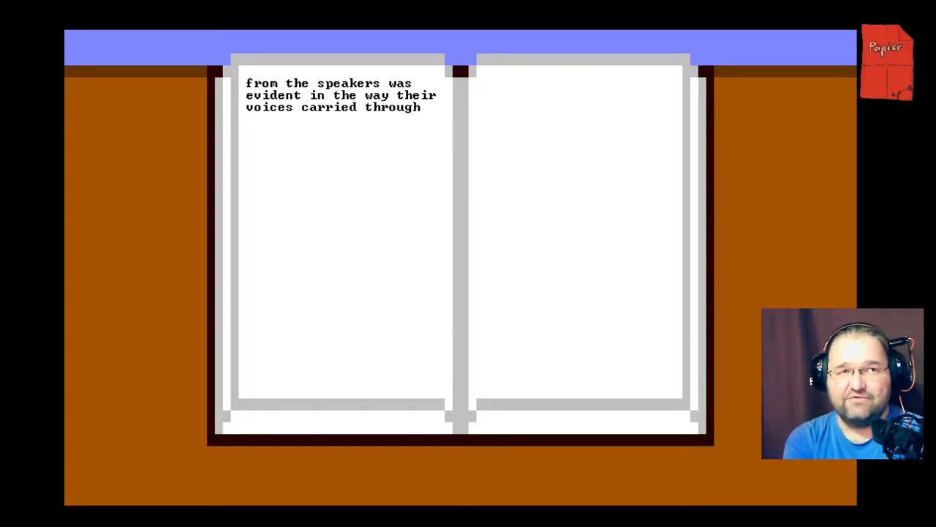
type("the trees no louder than")
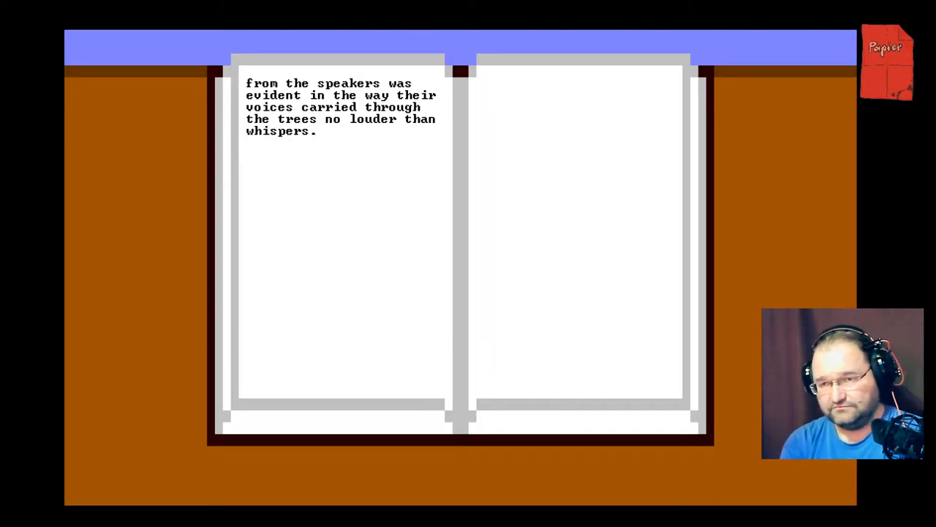
type("Still, I will")
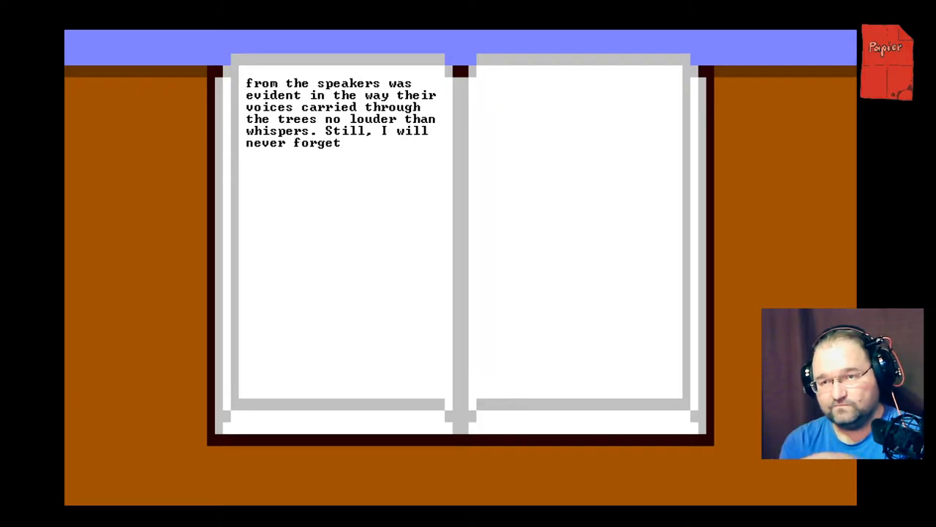
type("the few words I coul")
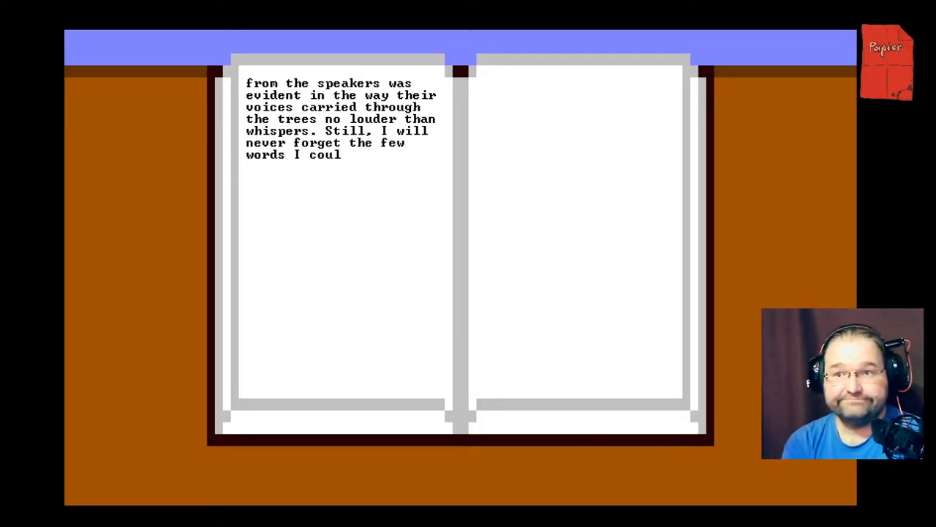
type("d hear above all th")
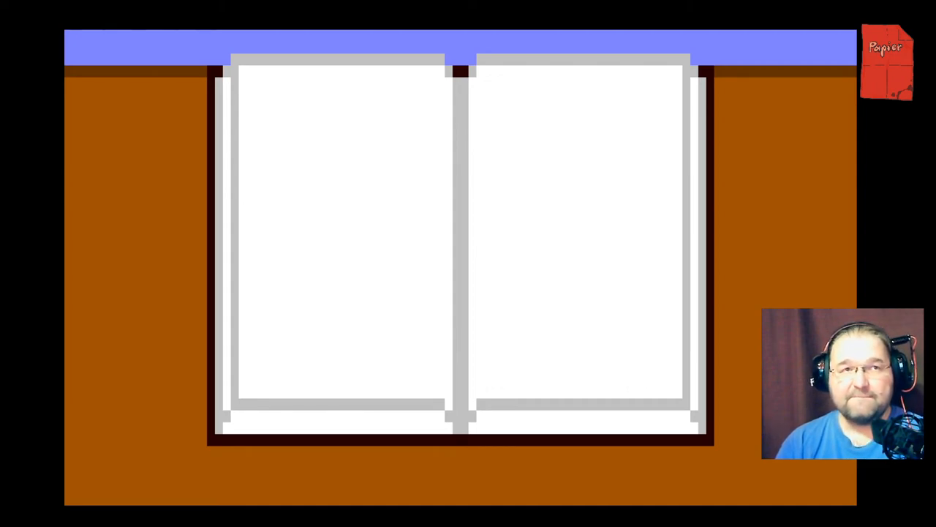
Step: Type 'Distraught,' as the first word on the blank left page
type("Distraught, Akeley")
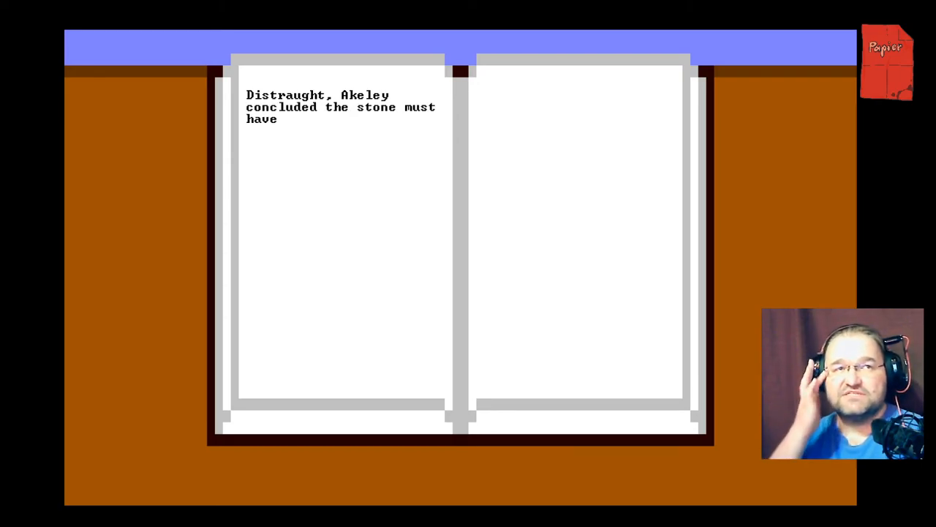
Step: Type the sentences about the stone being intercepted and reassuring him it was simply an accident
type("been intercepted. Now they must be watching him more closely than ever, he re")
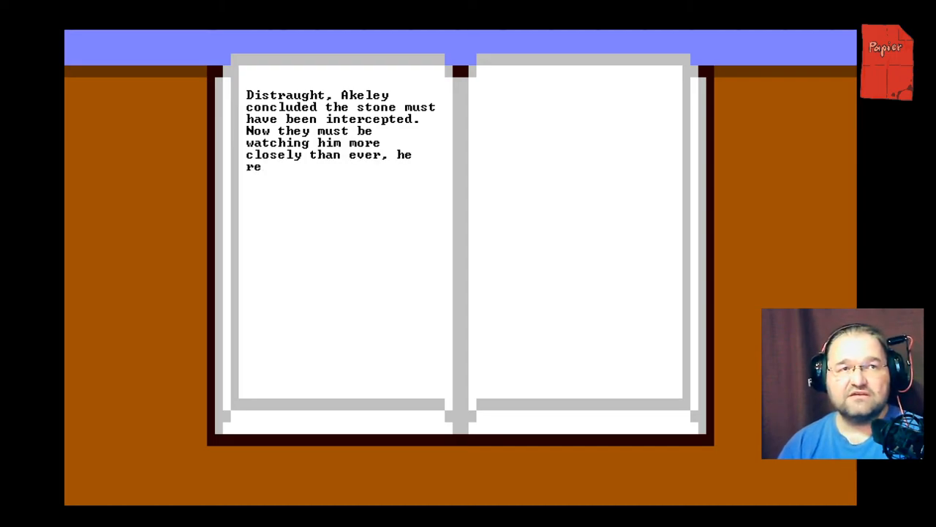
type("alized.")
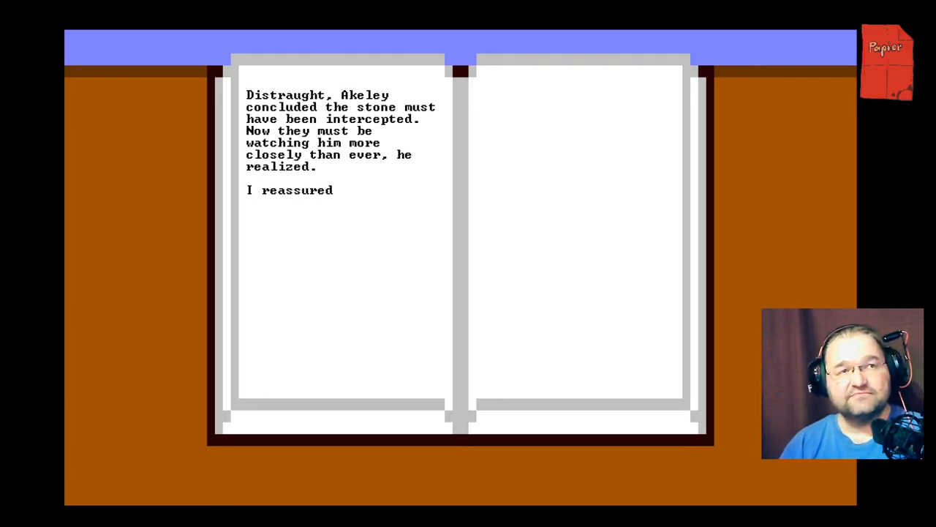
type("him that it must")
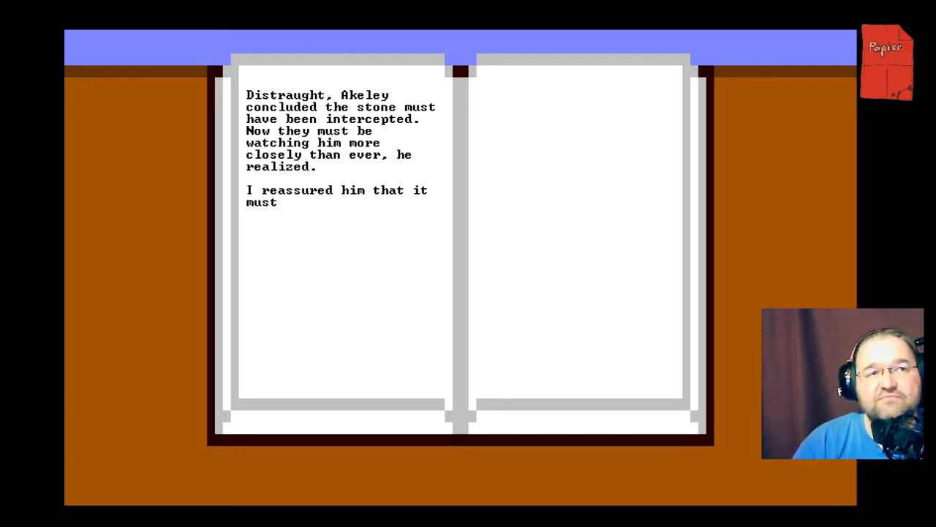
type("simply have been an accident, and promptly conducted my own invest")
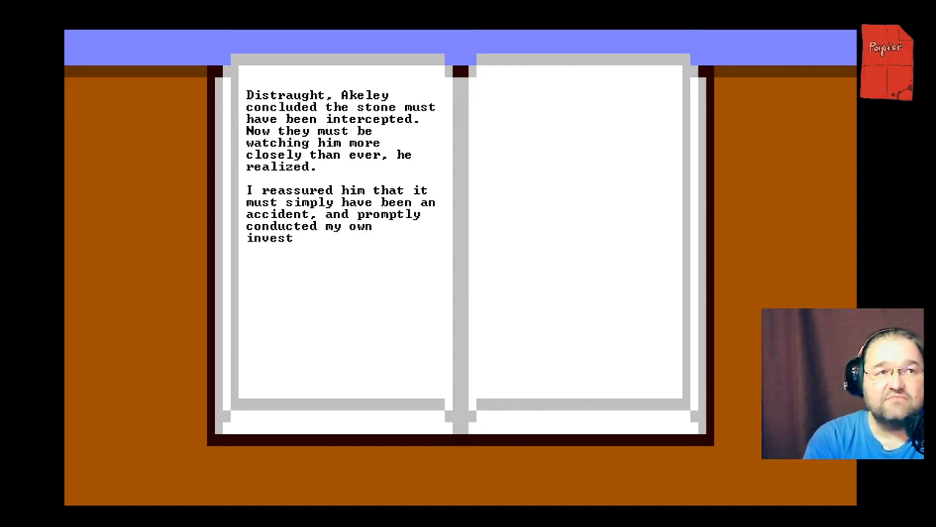
type("igation into the")
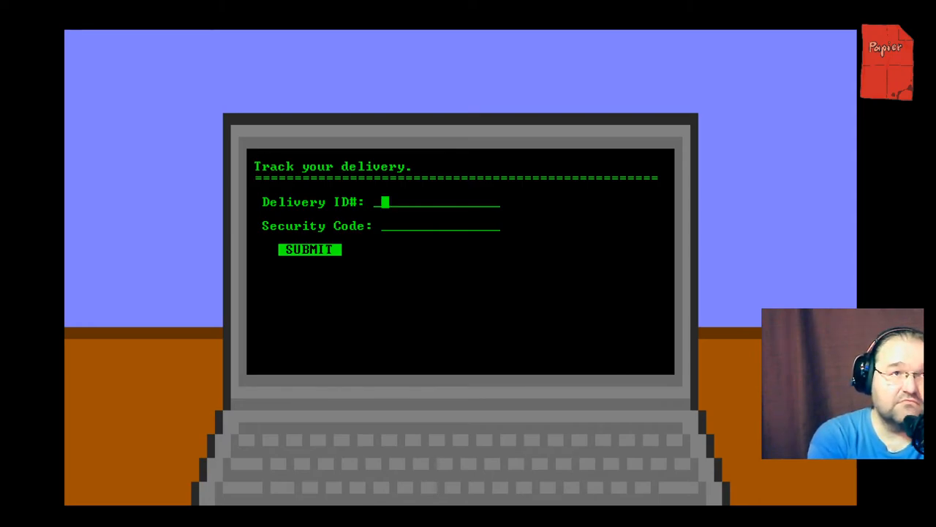
Step: Enter Delivery ID 0451-0801 into the tracking form's Delivery ID# field
type("0")
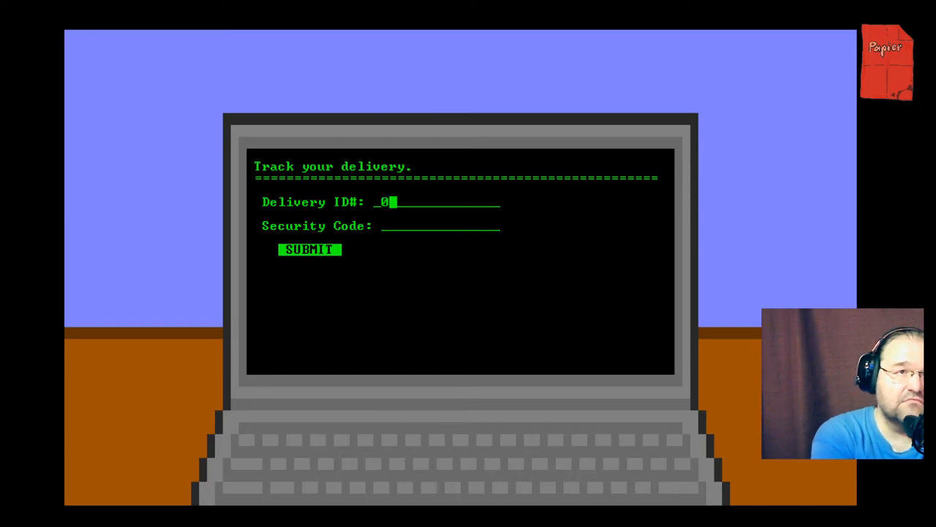
type("45")
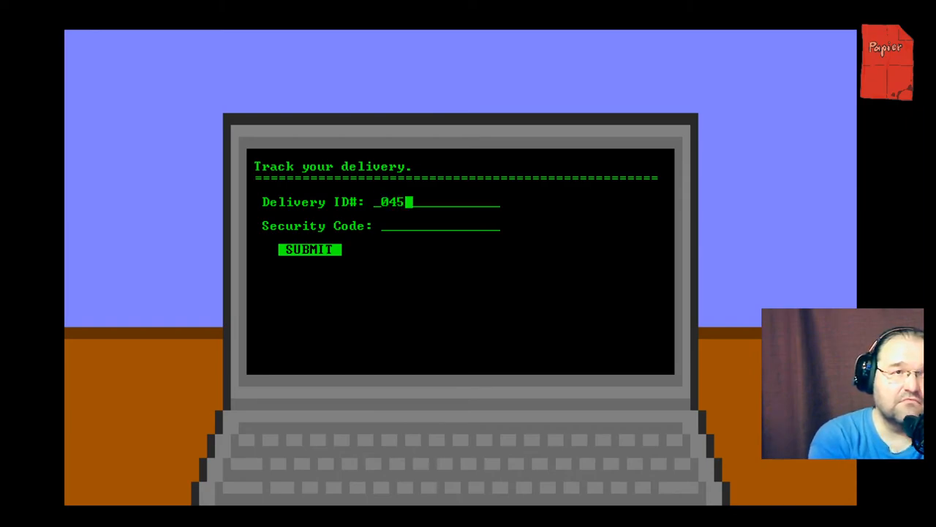
type("1-0")
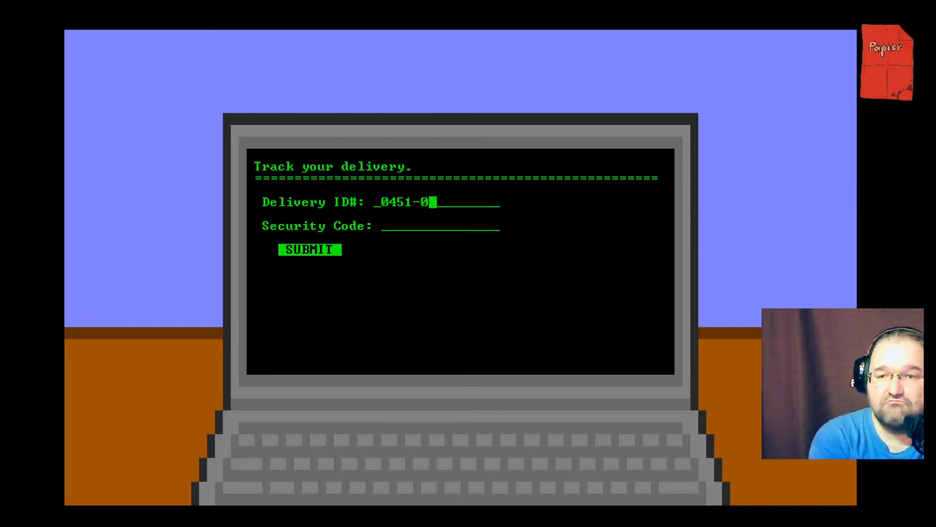
type("80")
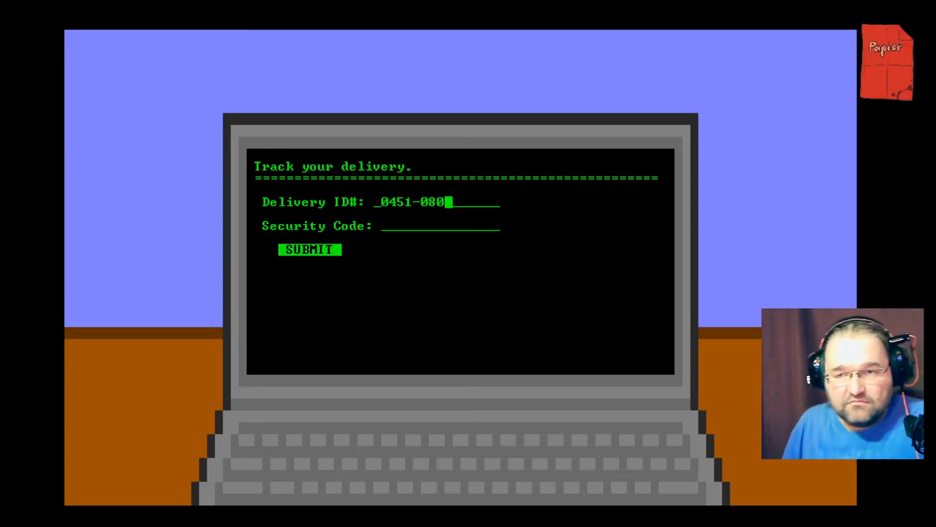
type("1")
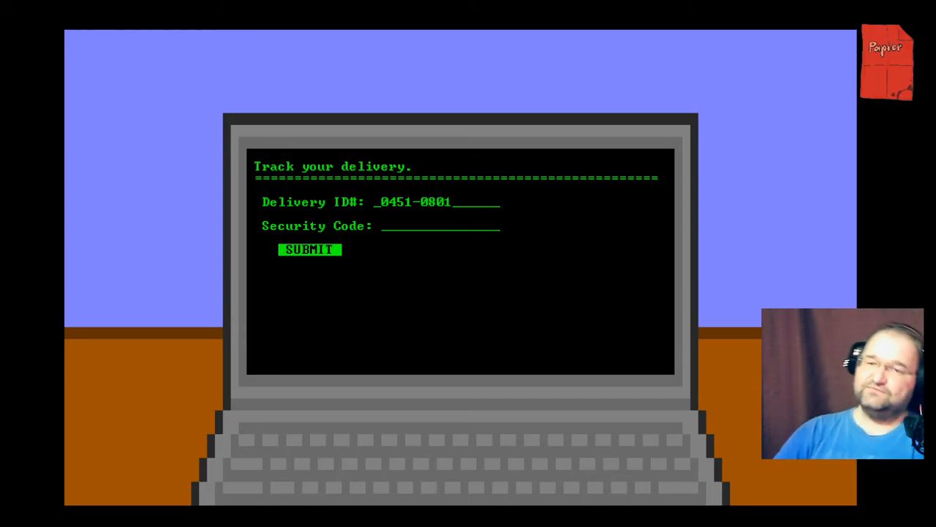
left_click(469, 202)
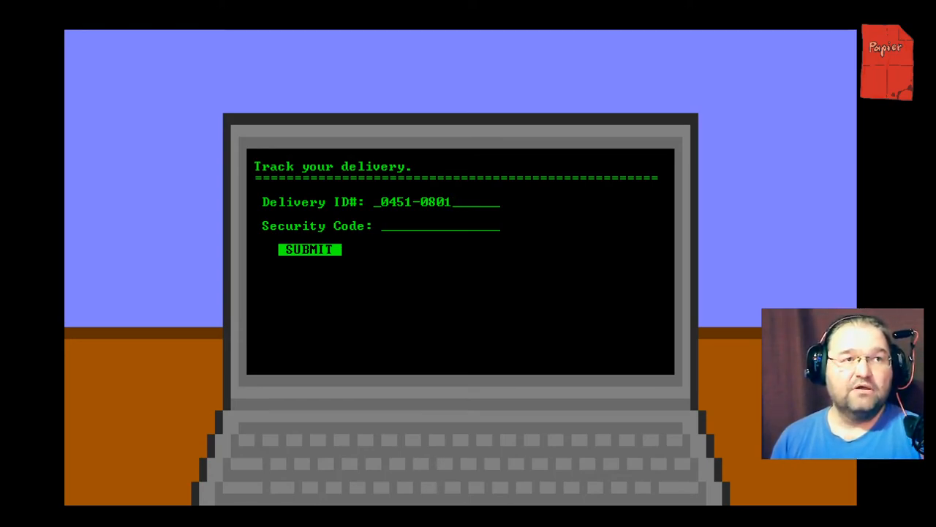
Step: Enter the five-character masked security code, submit the form, and type through the loading text
type("*")
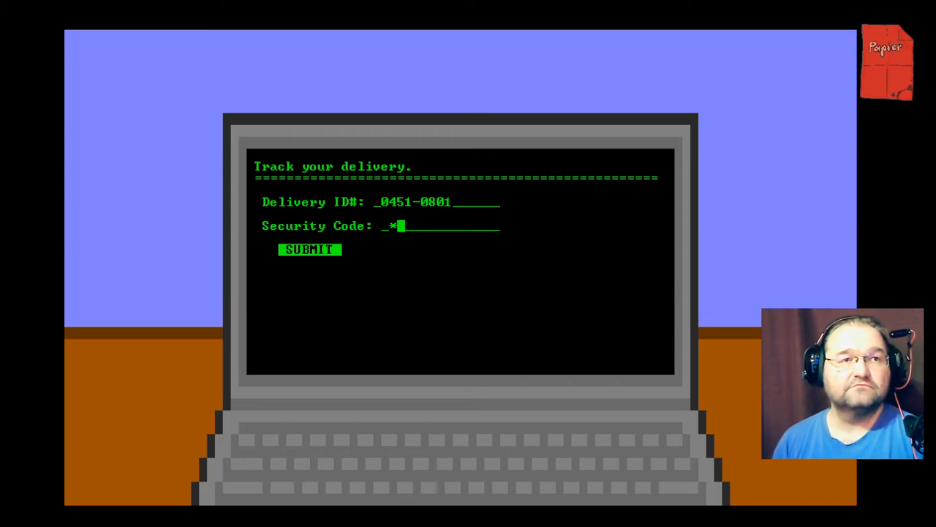
type("**")
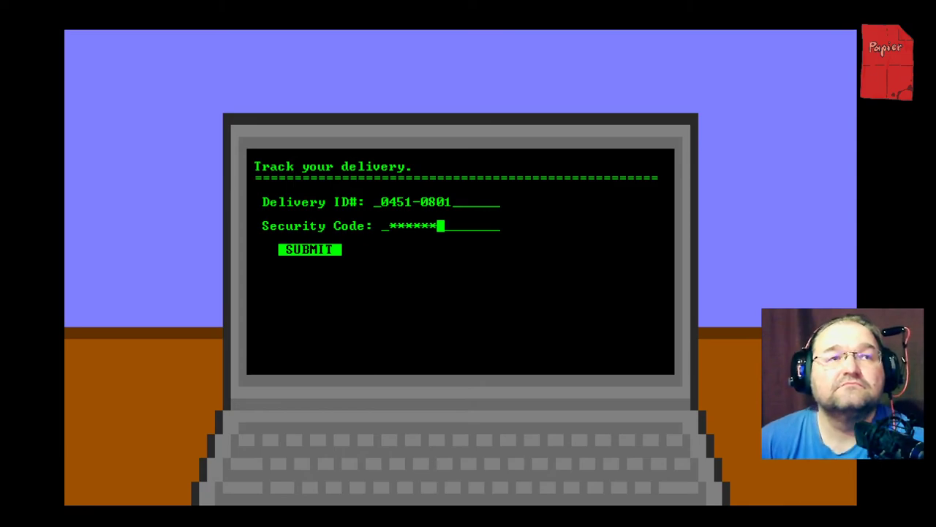
type("**")
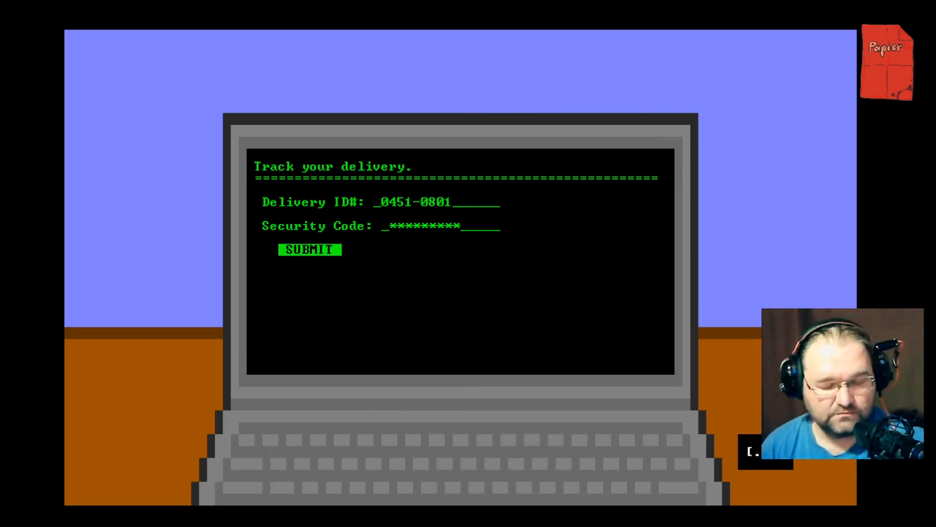
left_click(308, 249)
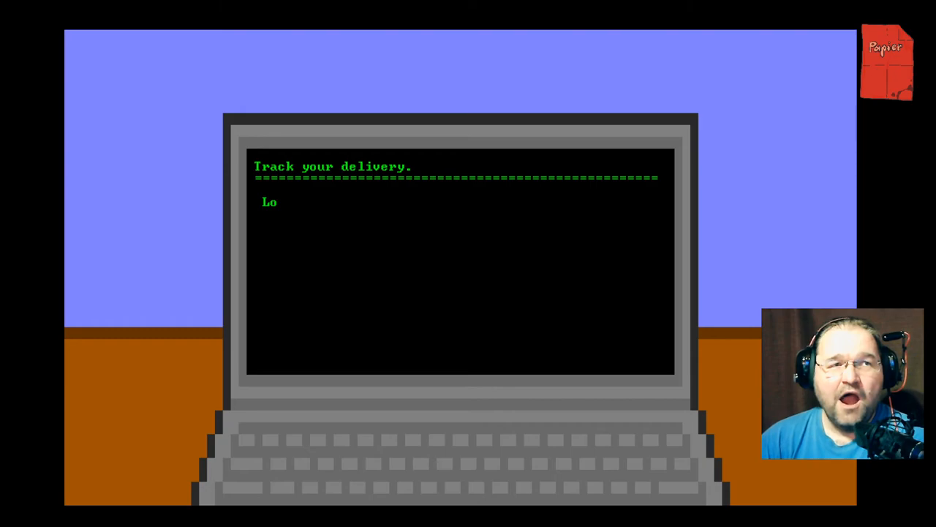
type("ad")
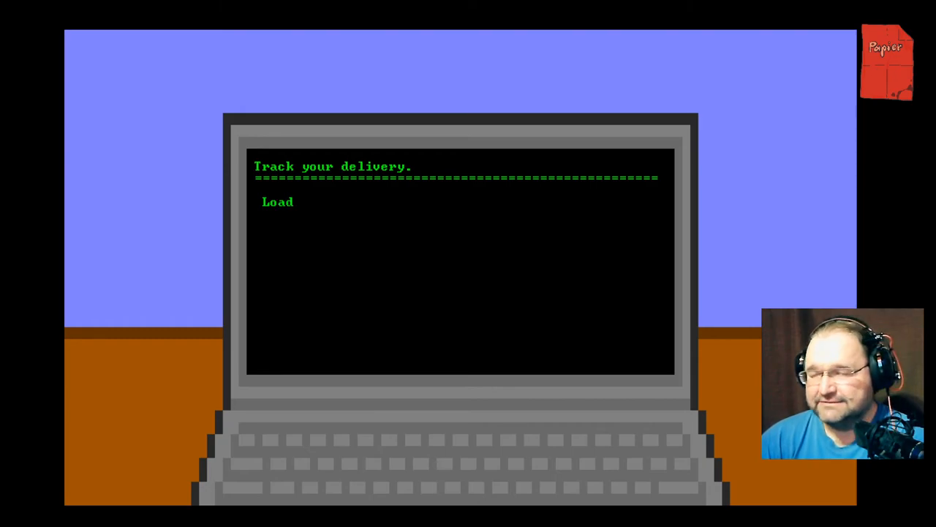